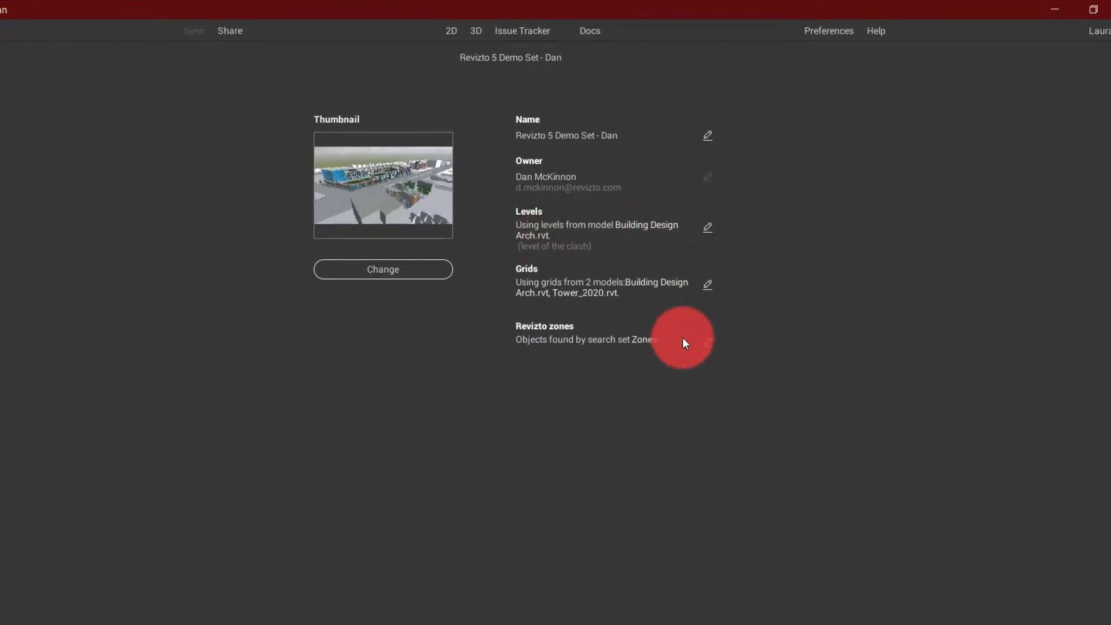
Step: Open the Project grids settings using Building Design Arch.rvt and Tower_2020.rvt grids
click(707, 227)
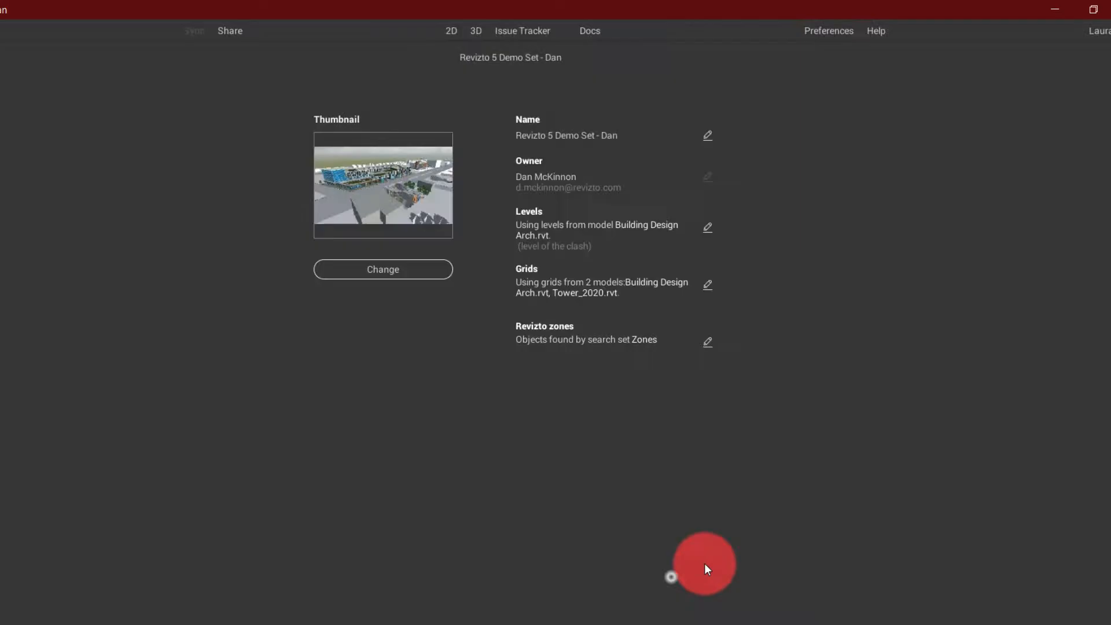
click(706, 284)
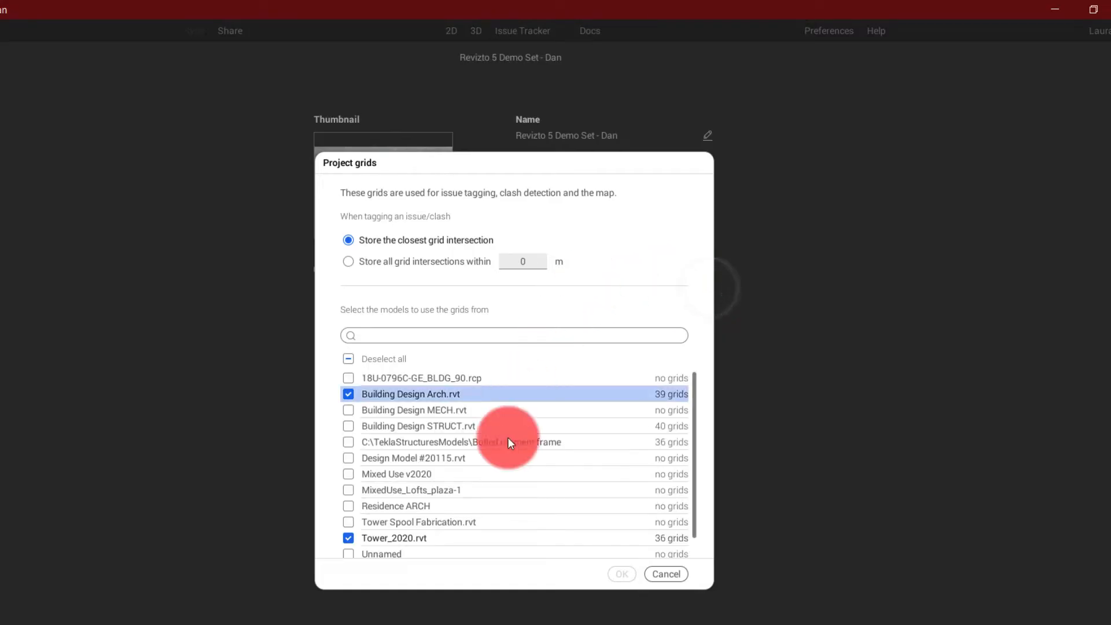
Step: Confirm the Zones search set as project zones and close Project Properties
click(621, 574)
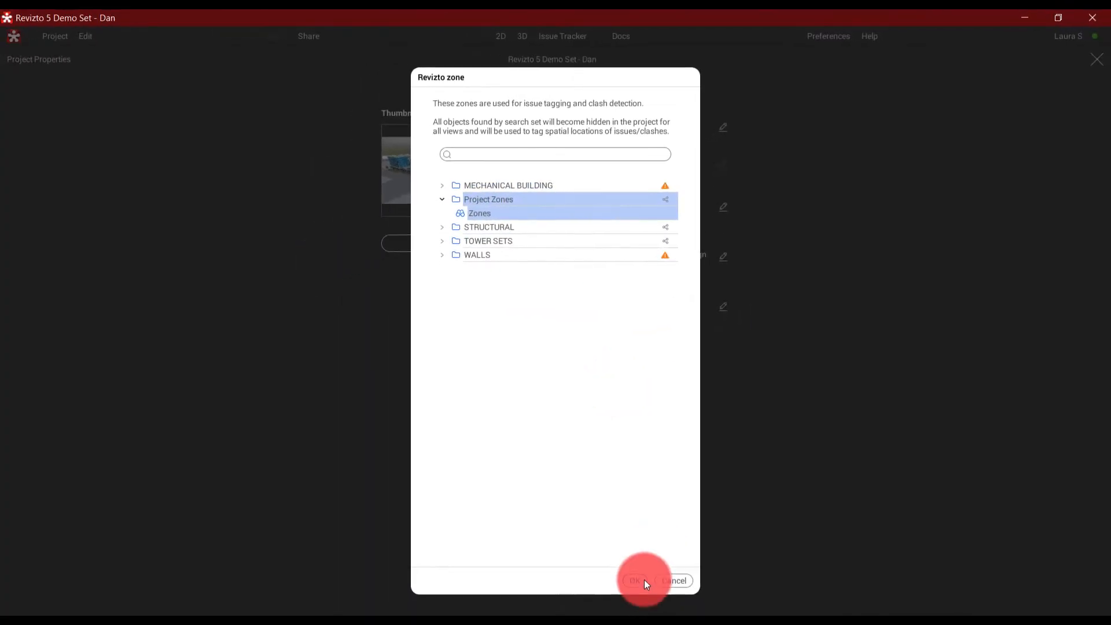
click(633, 581)
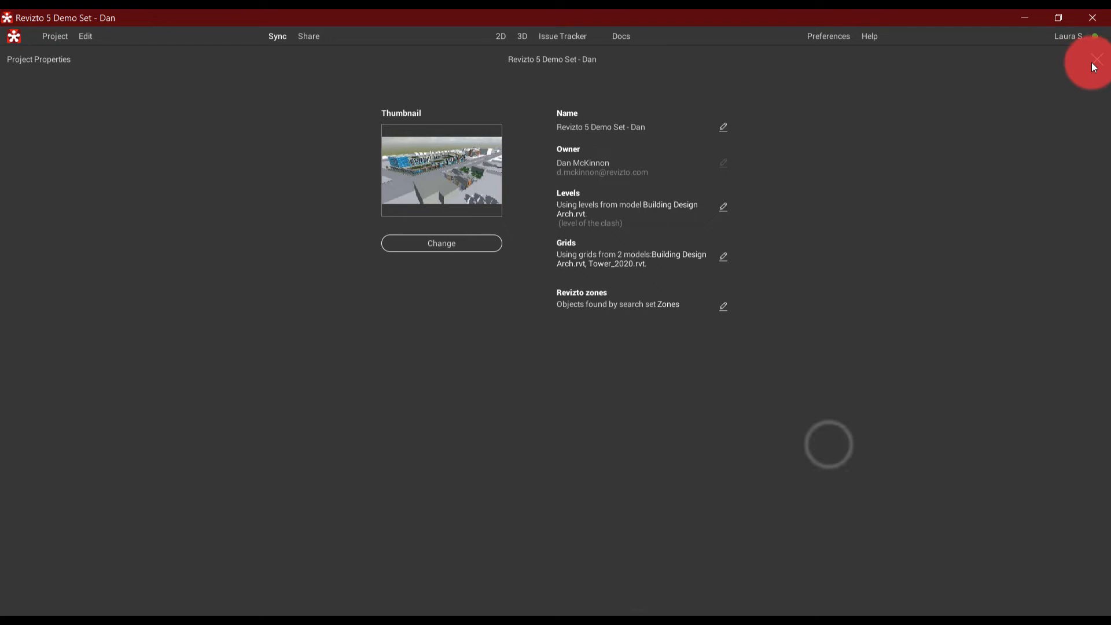
click(1097, 60)
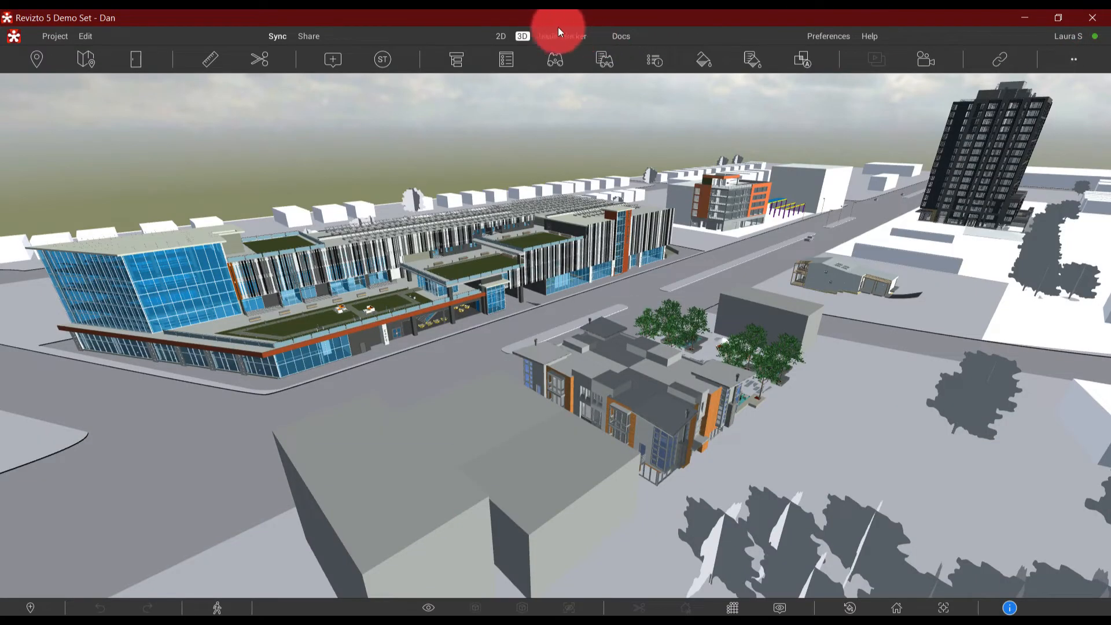
Step: Open the Issue Tracker to view issue 62, Overlay 2D Detail, with empty location fields
click(561, 36)
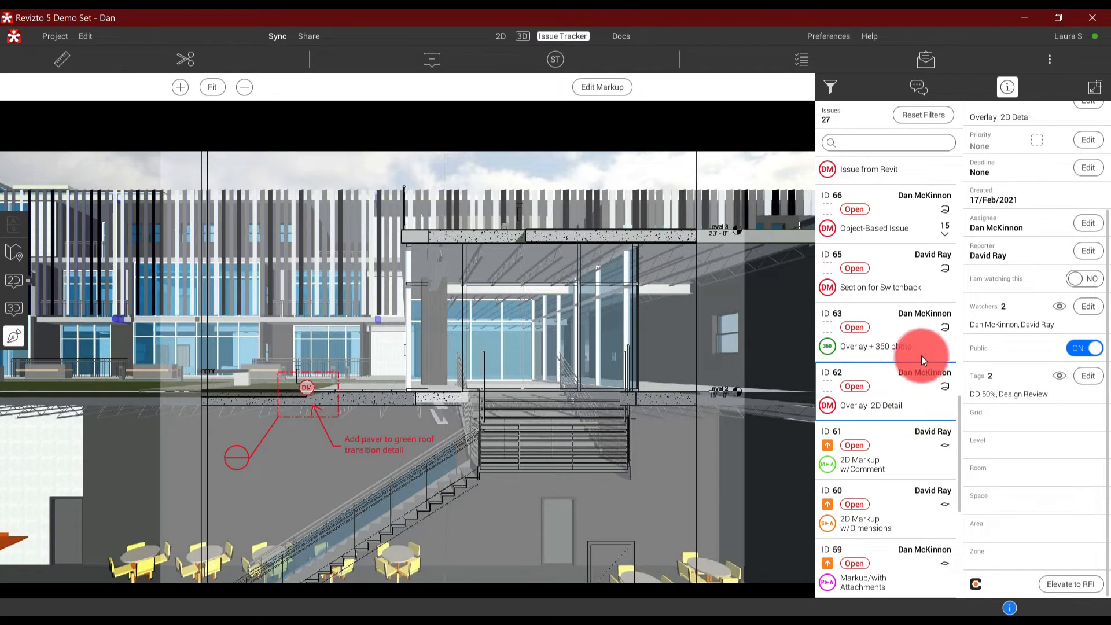
mouse_move(915, 510)
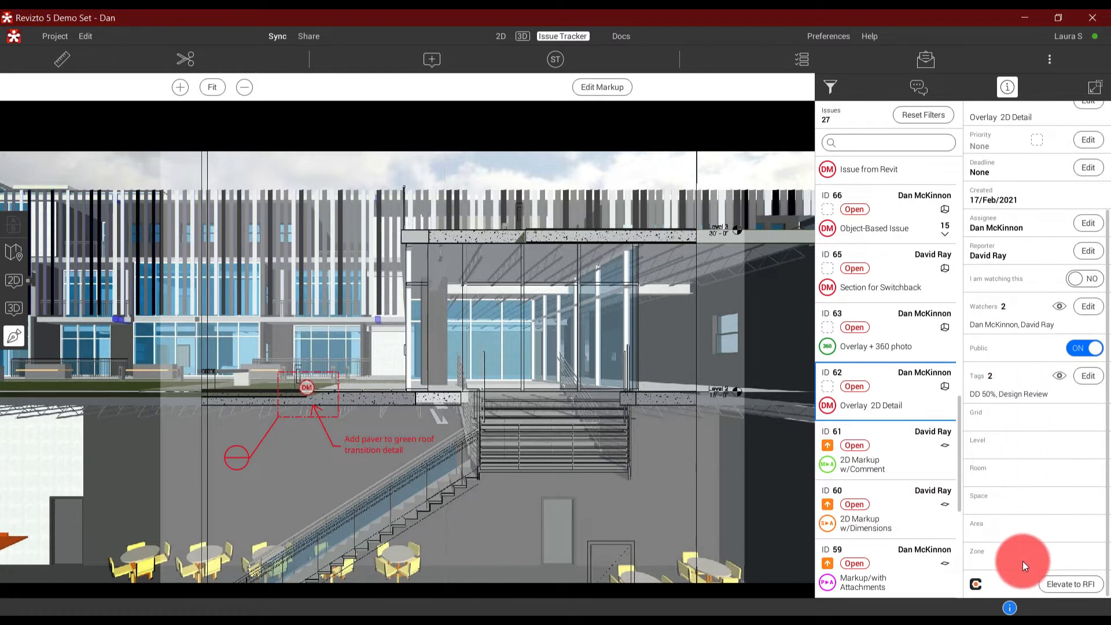
mouse_move(1015, 546)
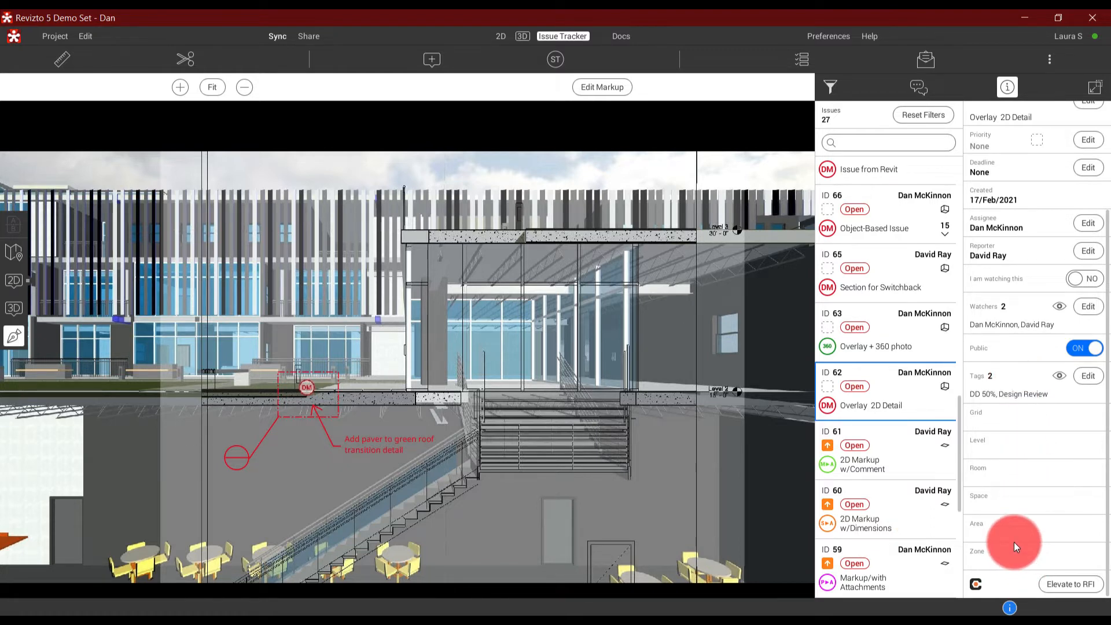
mouse_move(1056, 98)
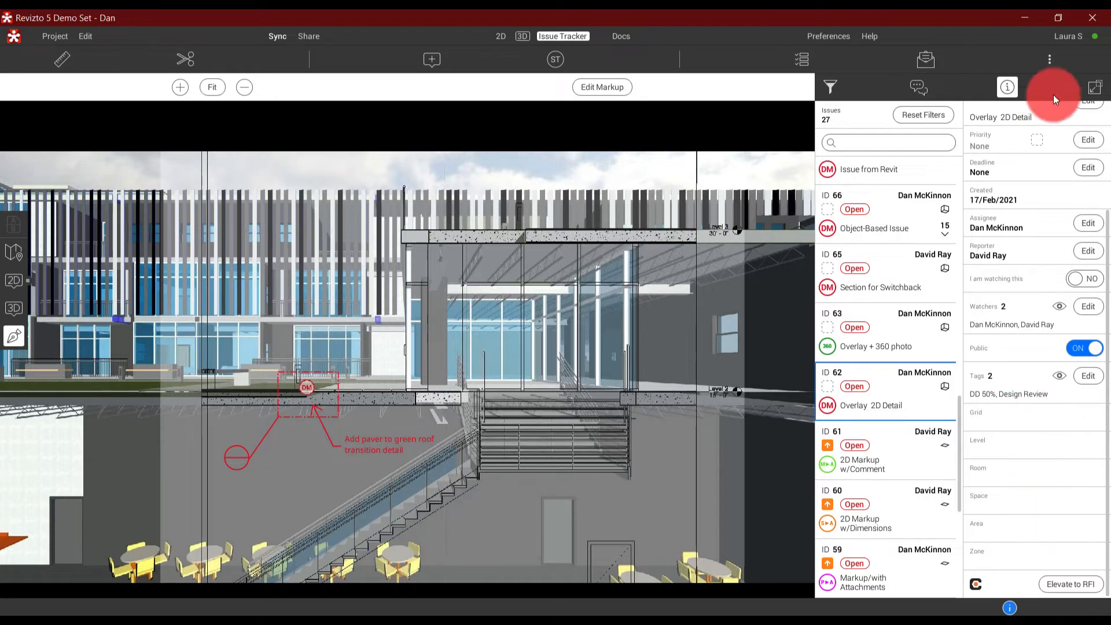
Step: Choose location metadata calculation from more actions and select 7 issues
click(1049, 59)
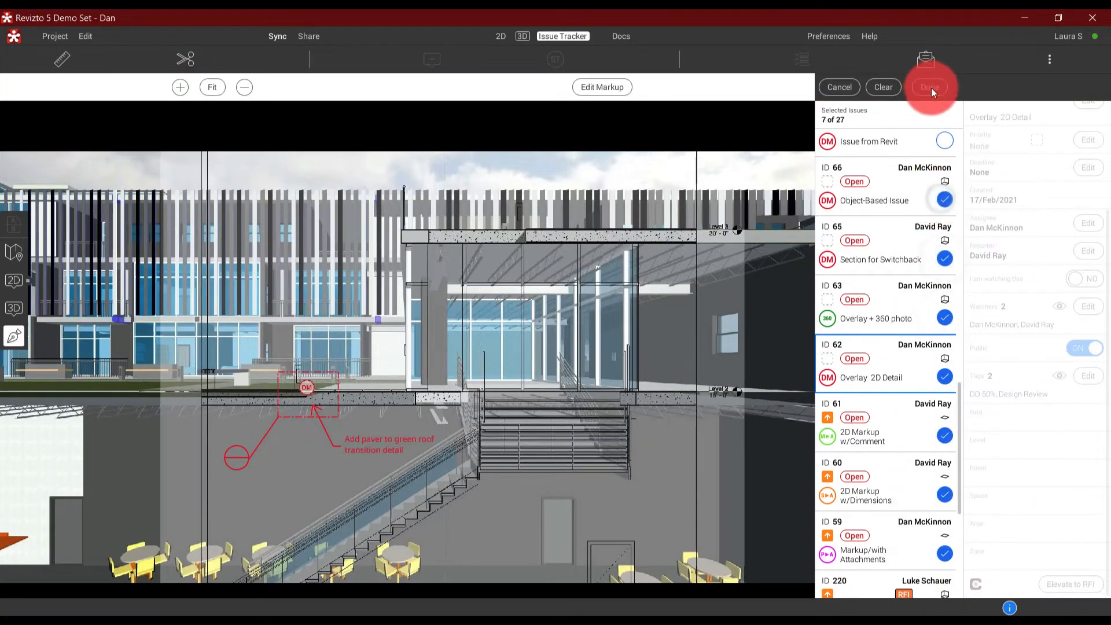
click(929, 86)
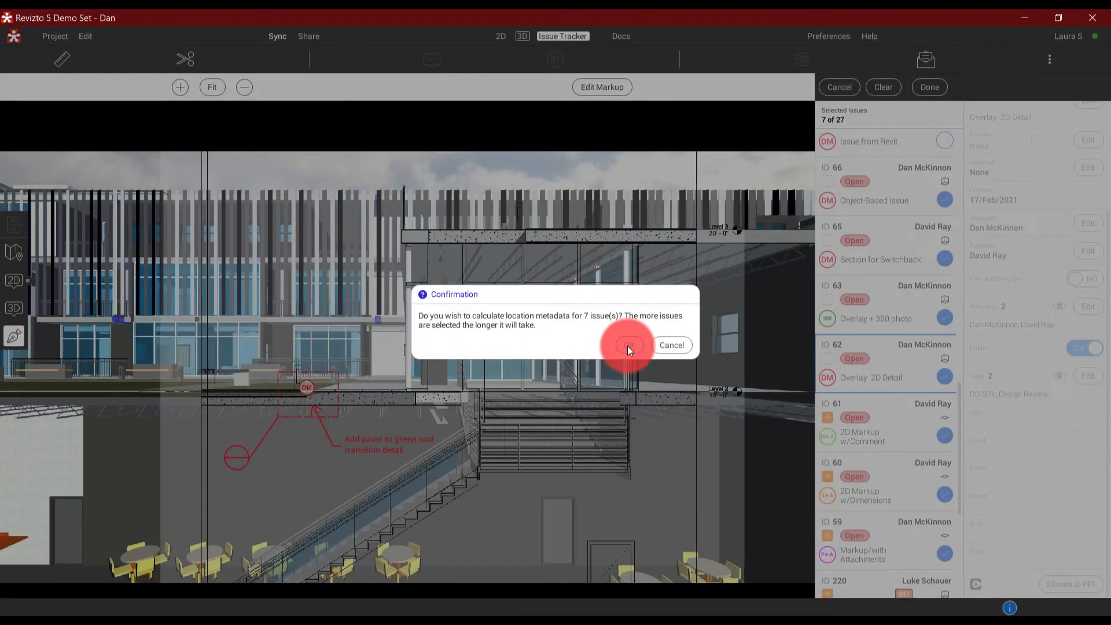
Step: Confirm the calculation for 7 issues, then check issues 61 and 60's grid, level, room, zone
click(626, 345)
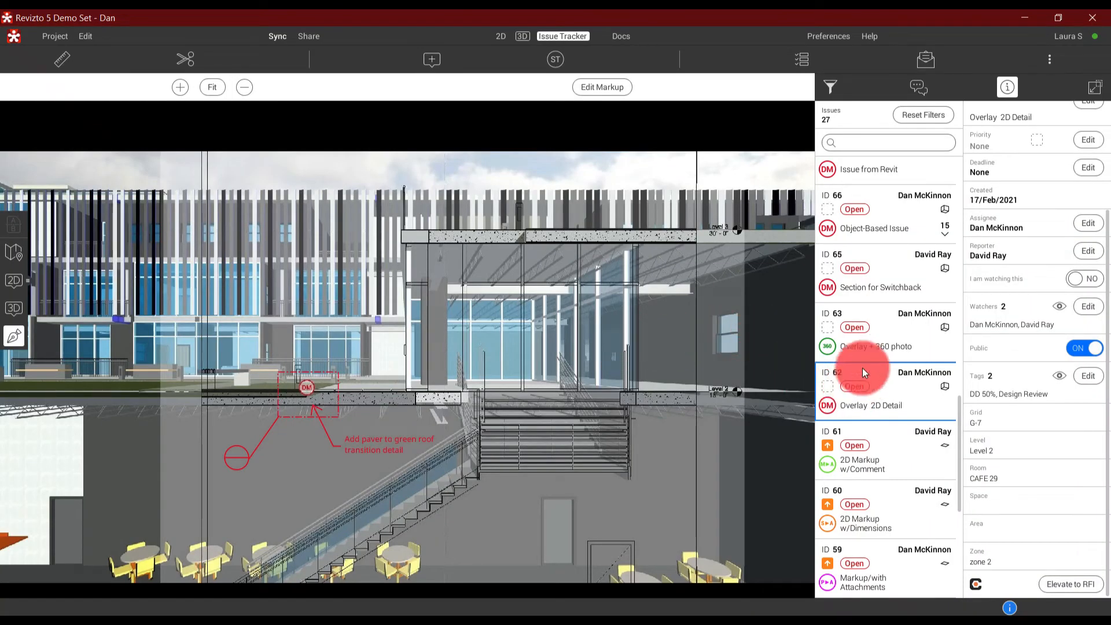
click(878, 450)
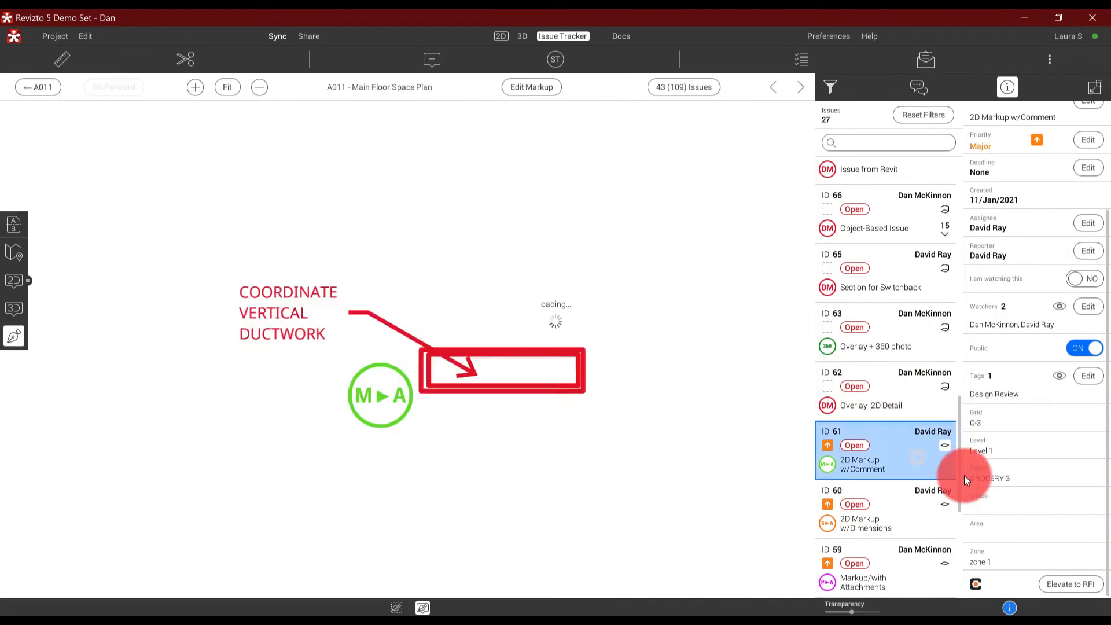
click(884, 509)
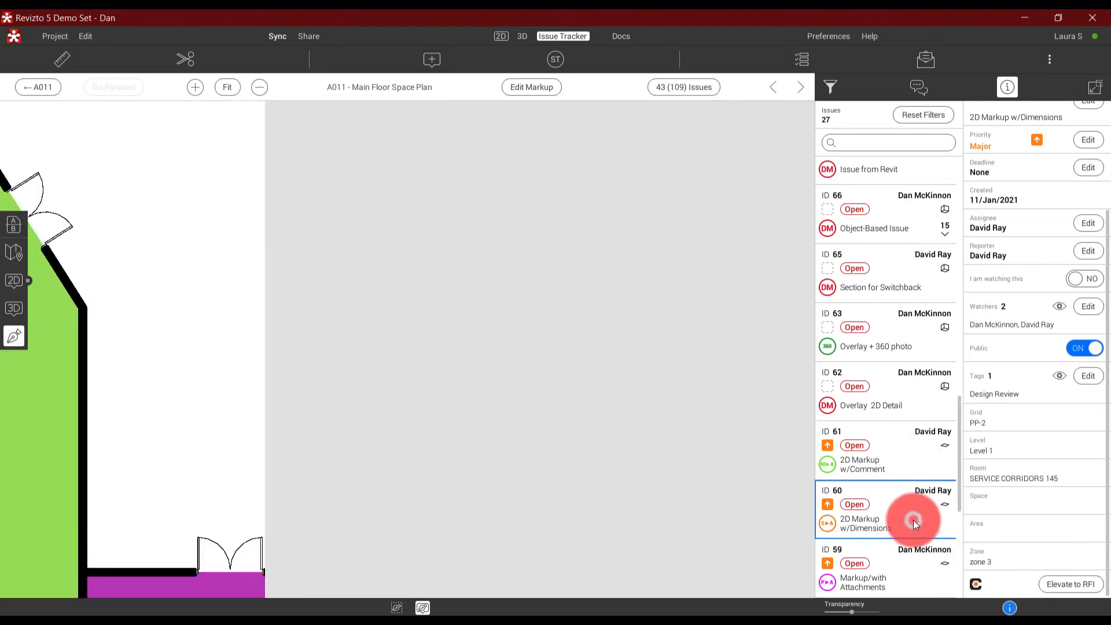